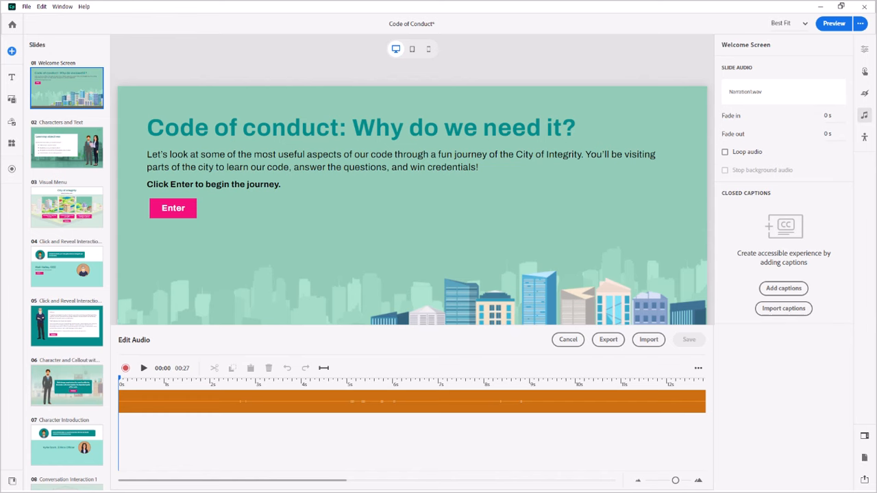
mouse_move(644, 164)
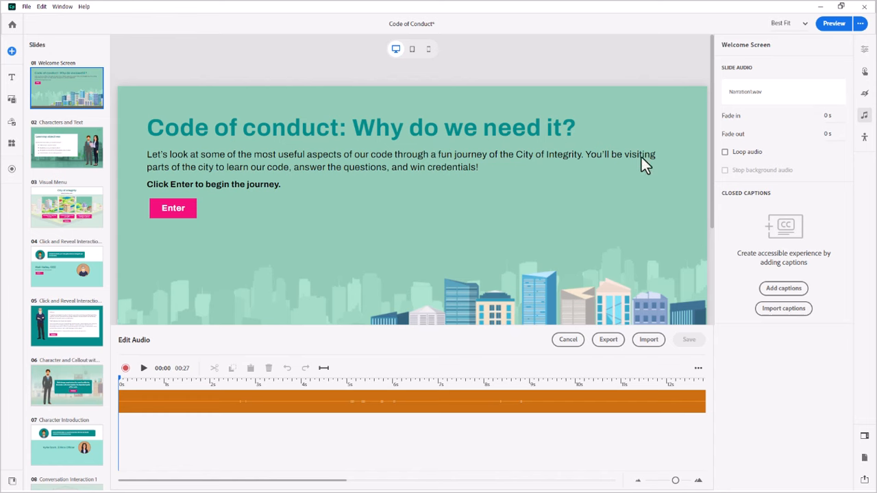
mouse_move(304, 479)
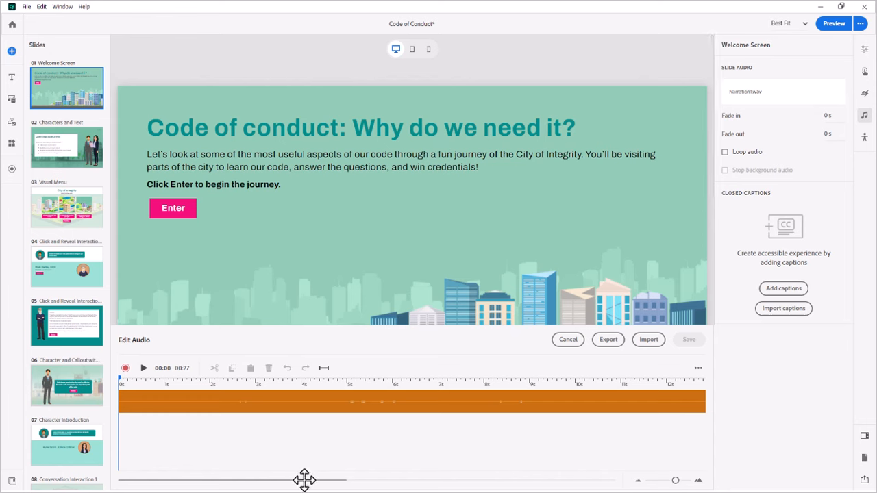
mouse_move(567, 340)
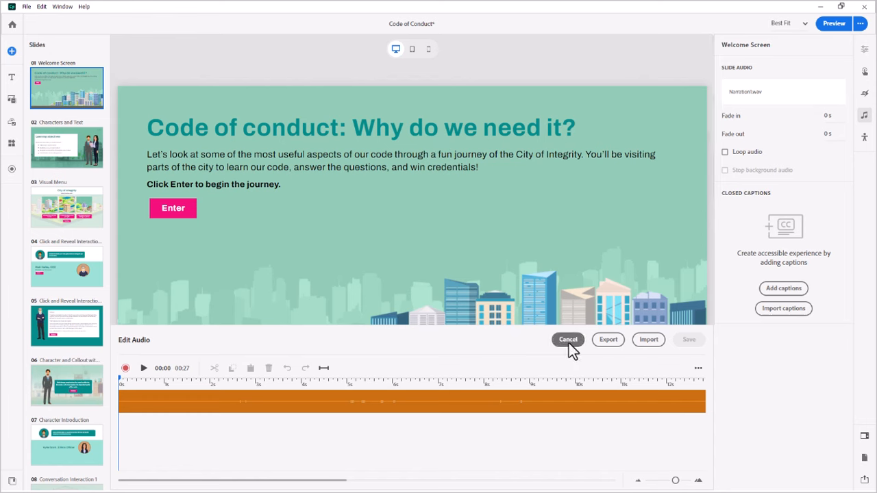
- Reopen the slide narration in Edit Audio and show the recording and microphone options menu
left_click(567, 339)
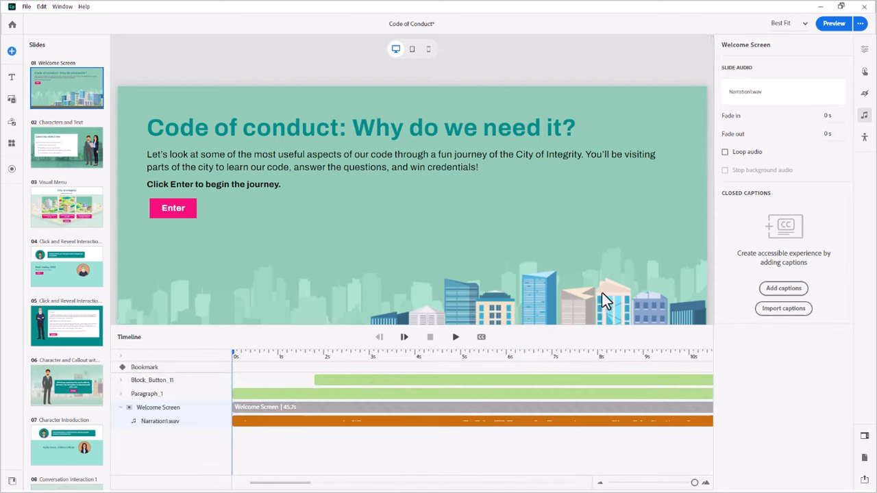
mouse_move(302, 273)
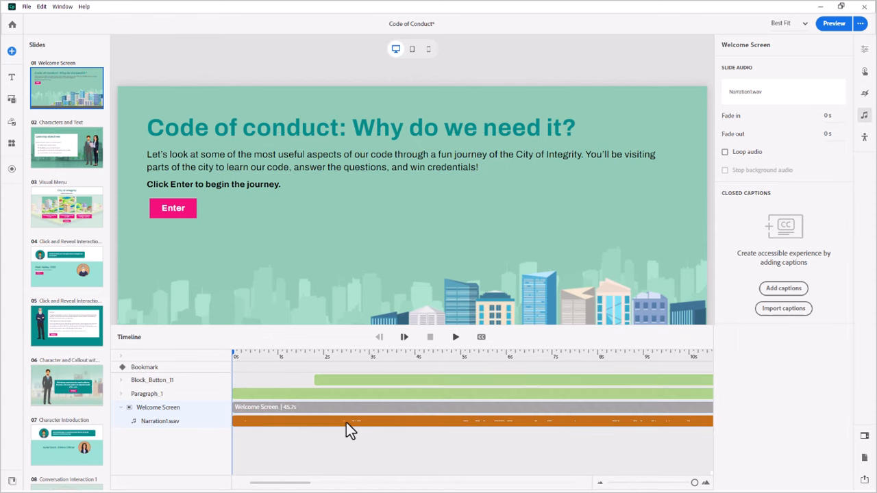
right_click(349, 421)
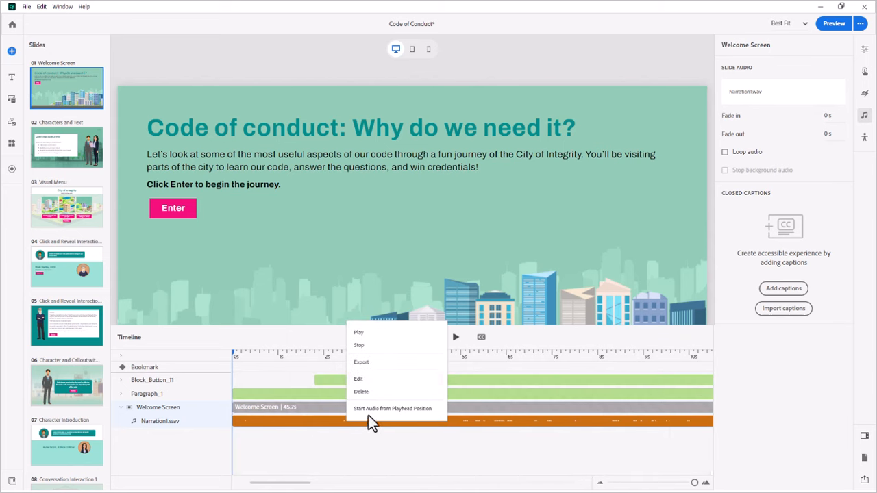
mouse_move(373, 382)
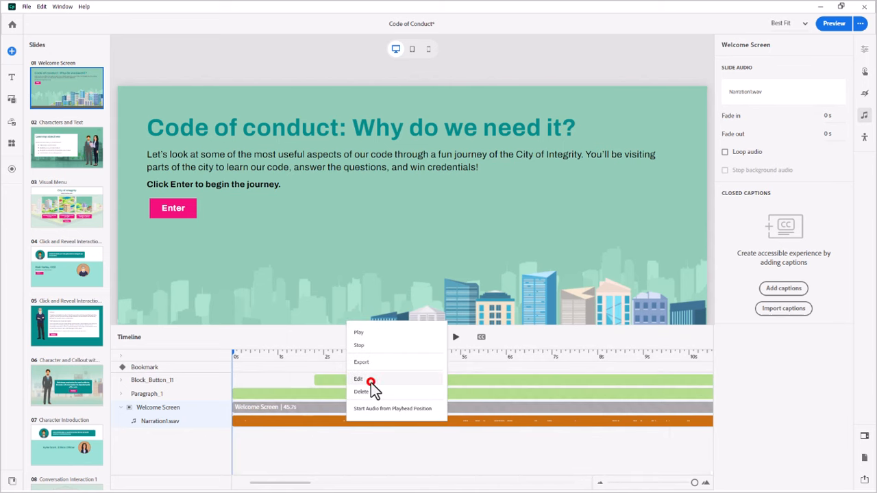
left_click(359, 378)
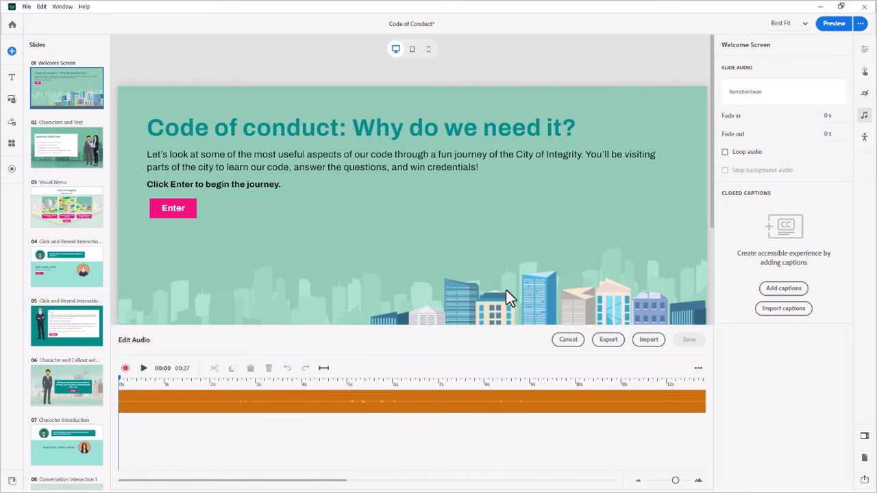
mouse_move(386, 348)
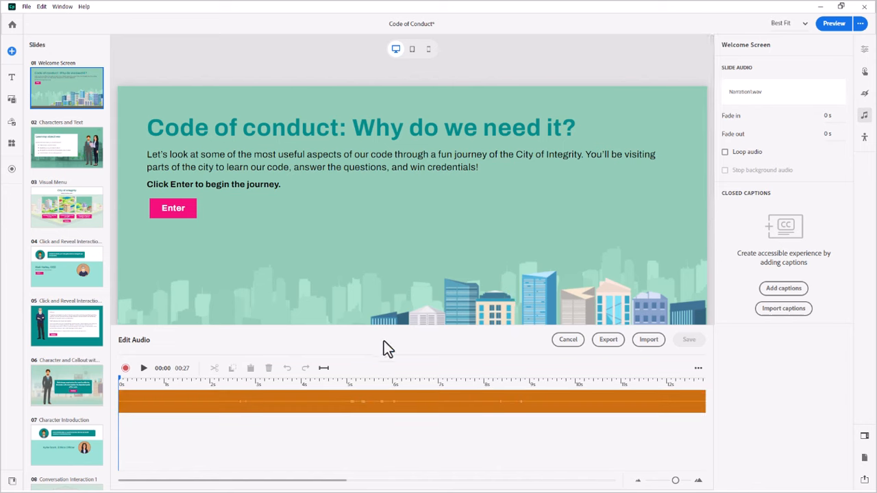
mouse_move(698, 379)
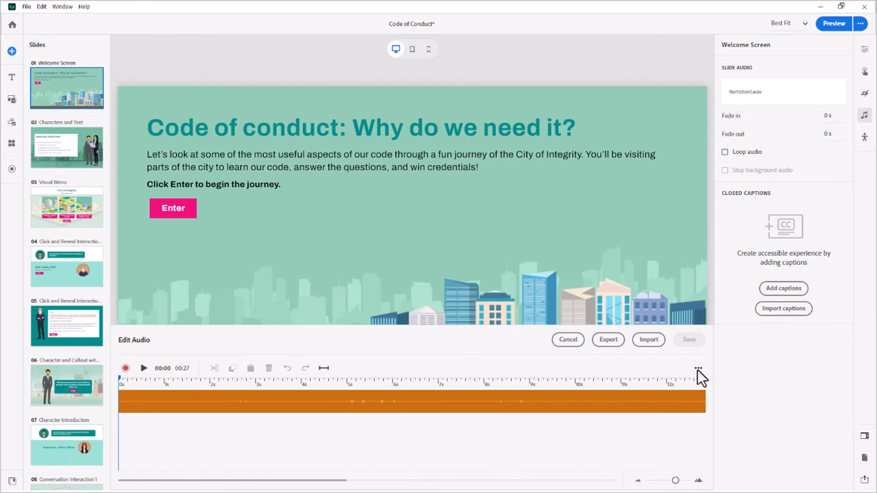
left_click(699, 367)
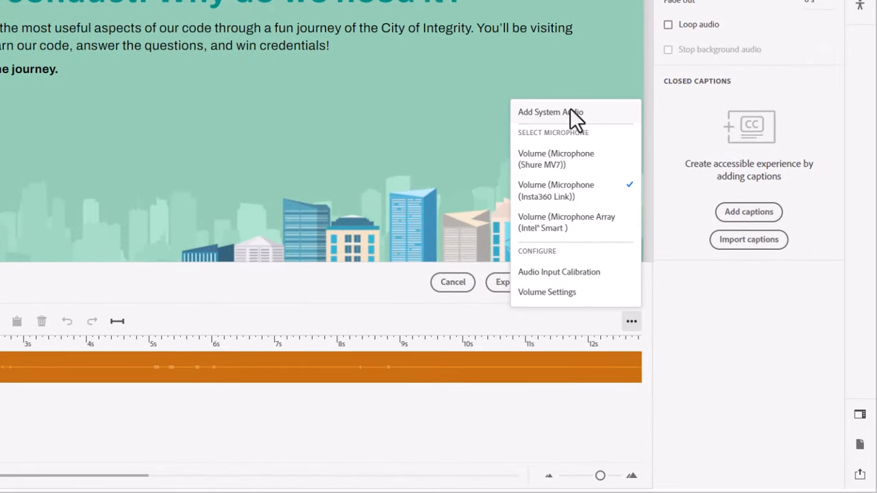
mouse_move(562, 164)
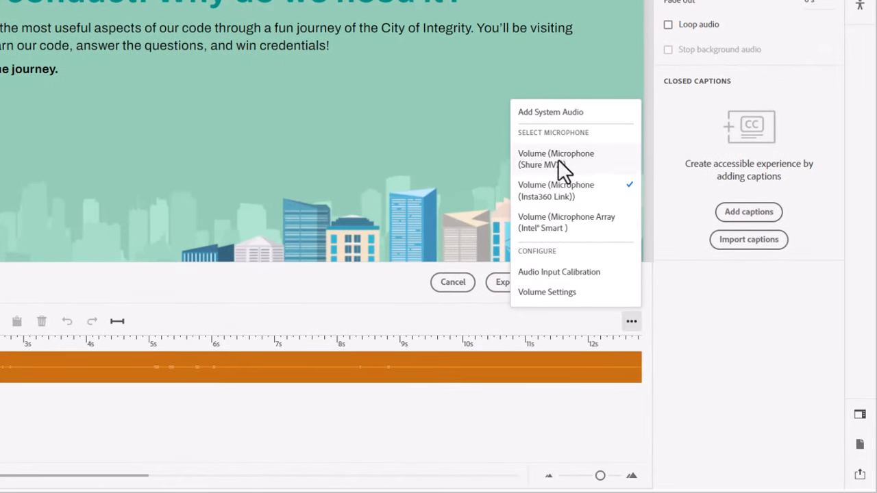
mouse_move(561, 258)
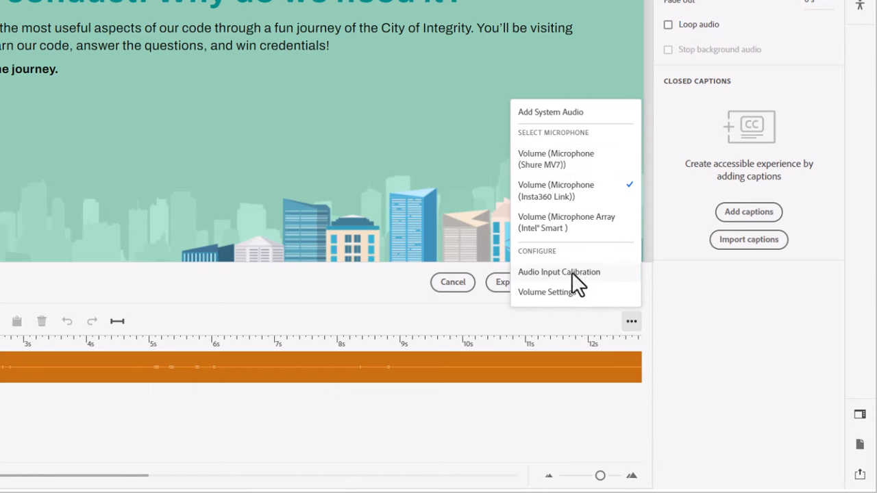
mouse_move(583, 283)
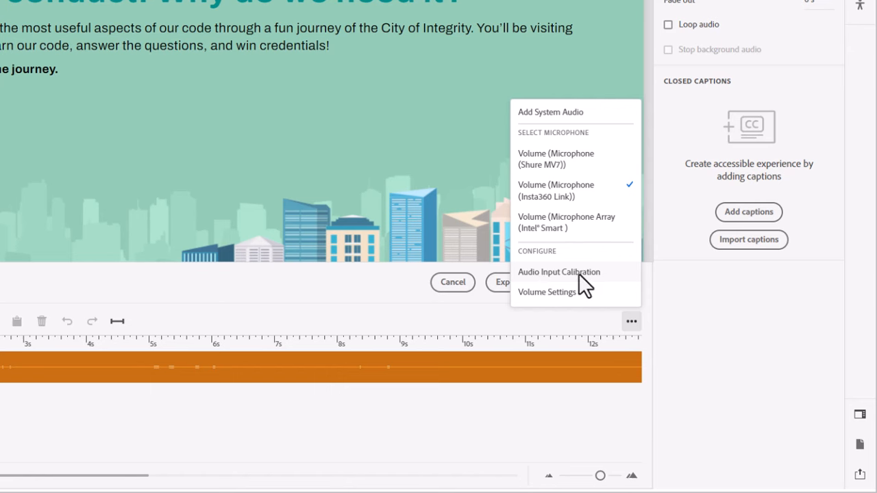
mouse_move(583, 298)
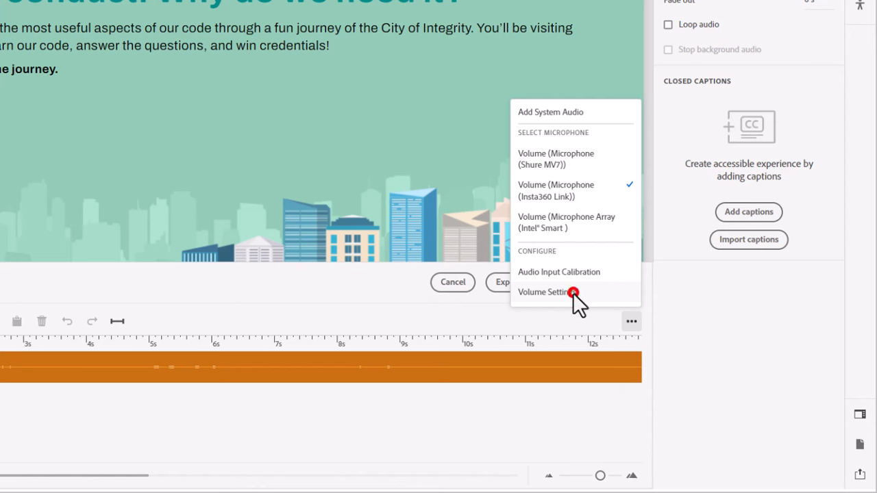
- In Volume Settings choose Normalize (select best volume) and save, boosting the waveform peaks
left_click(545, 292)
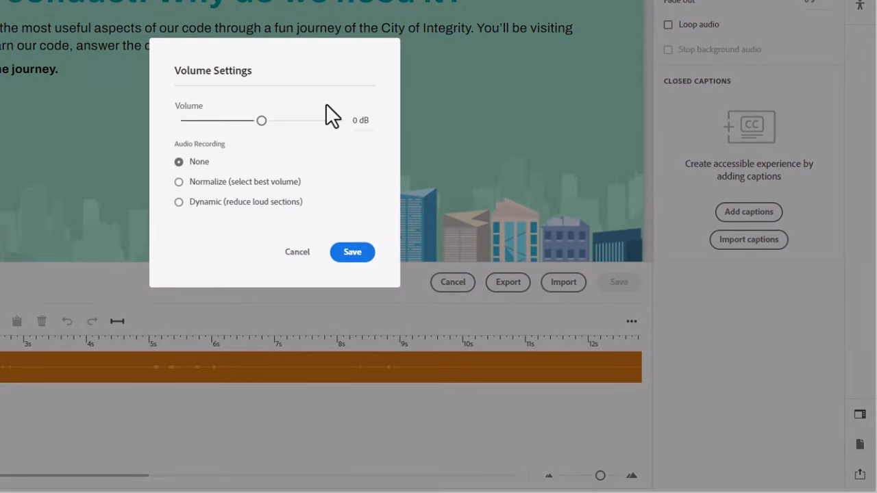
mouse_move(203, 195)
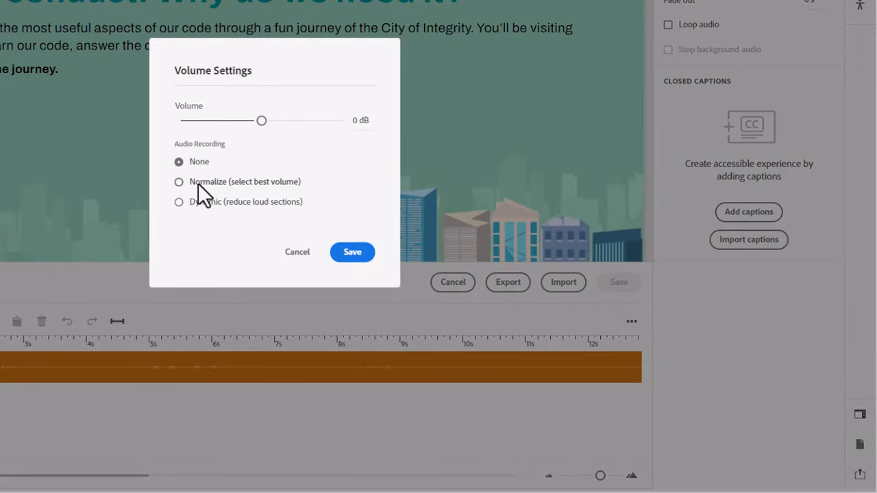
left_click(178, 181)
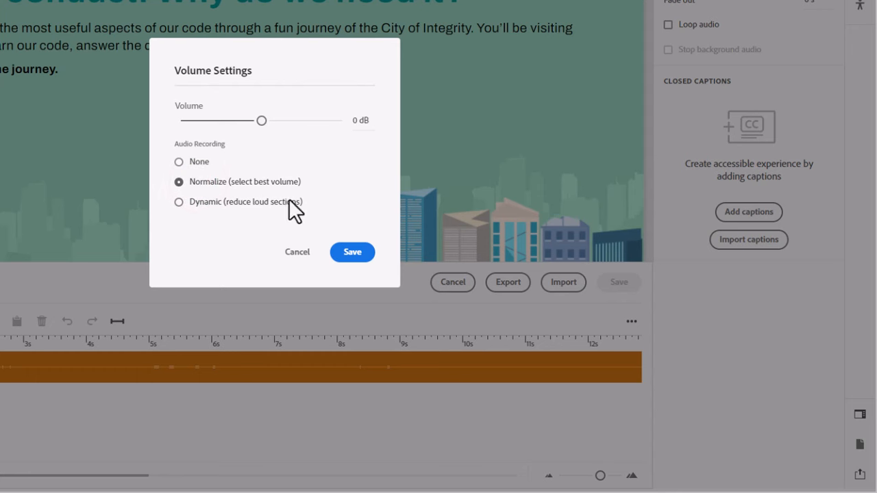
left_click(352, 252)
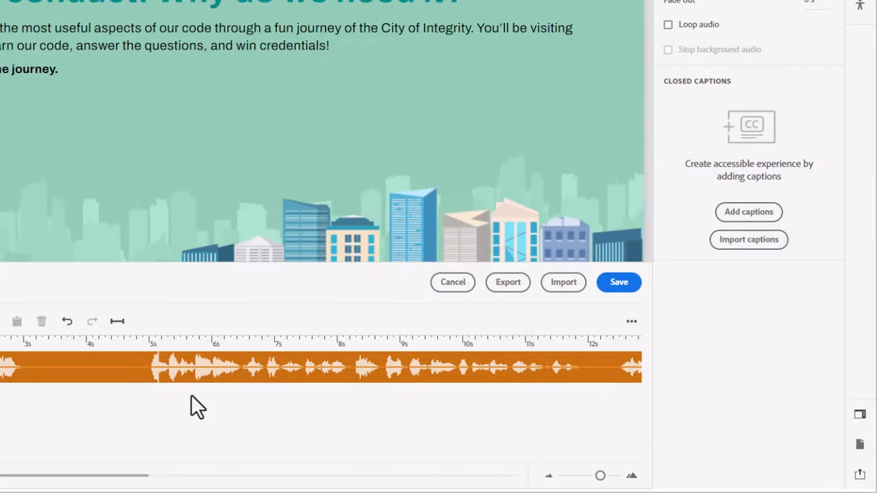
mouse_move(533, 384)
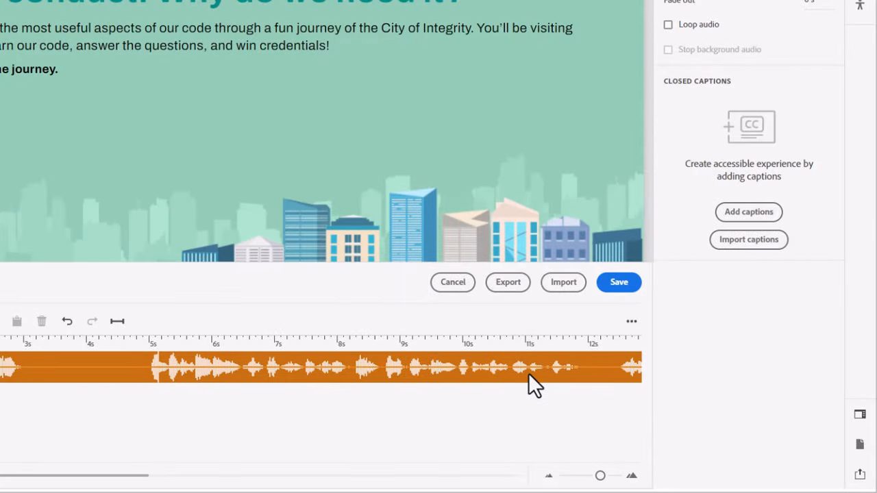
mouse_move(235, 413)
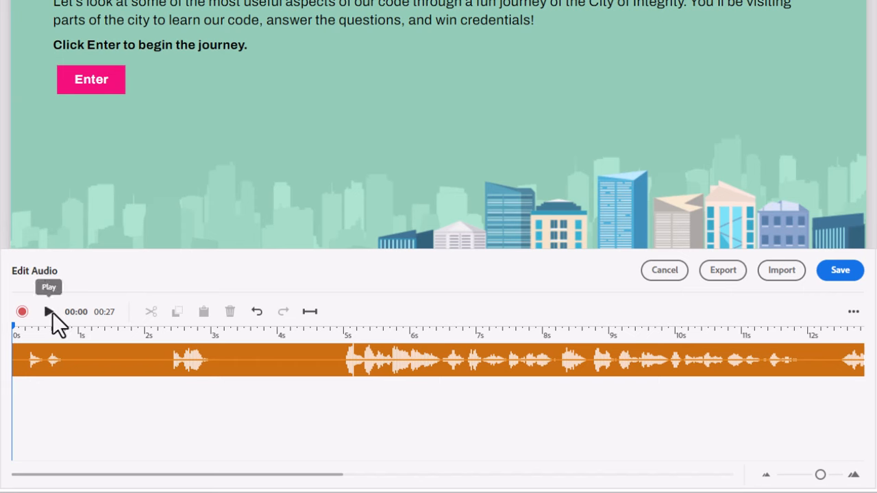
- Play the normalized 27-second narration through from the start
left_click(45, 312)
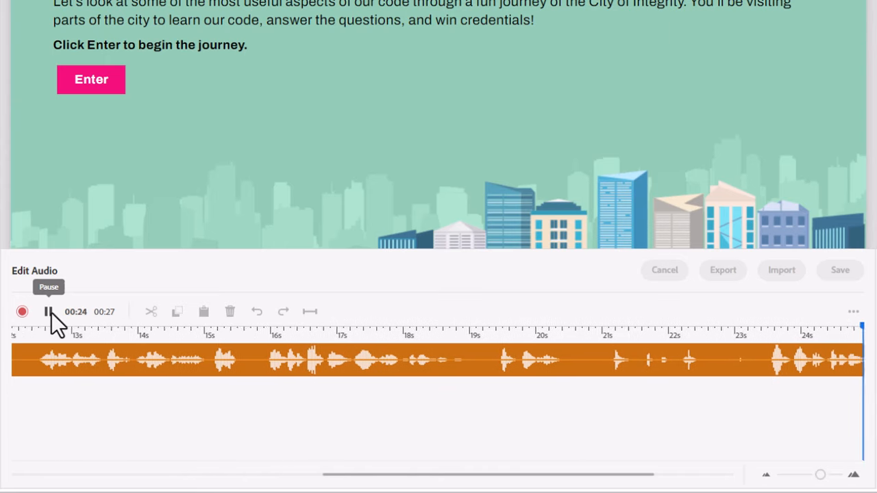
left_click(47, 310)
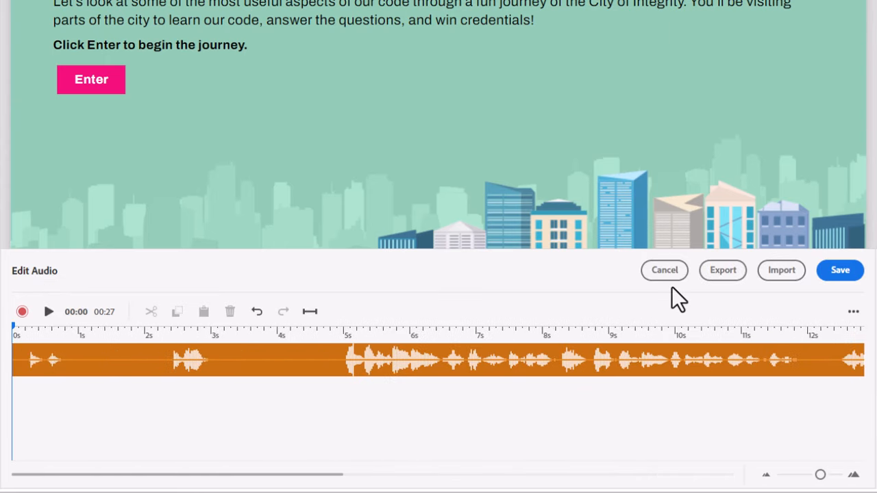
mouse_move(665, 300)
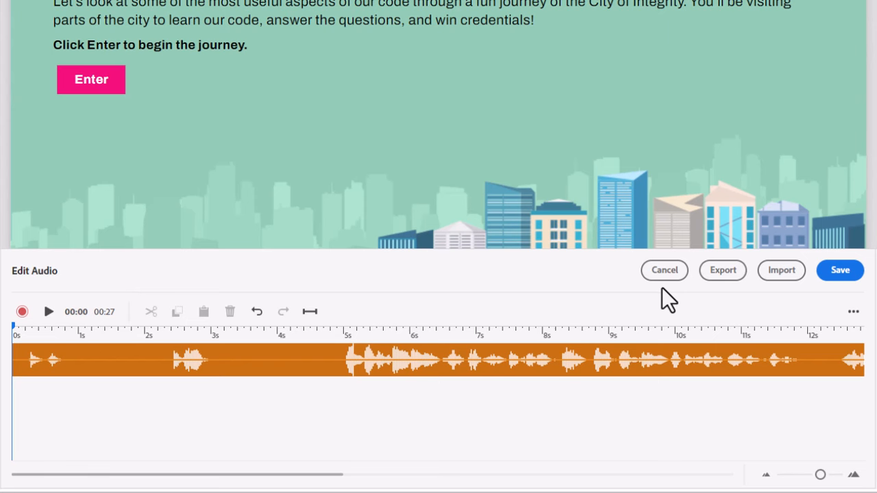
left_click(722, 270)
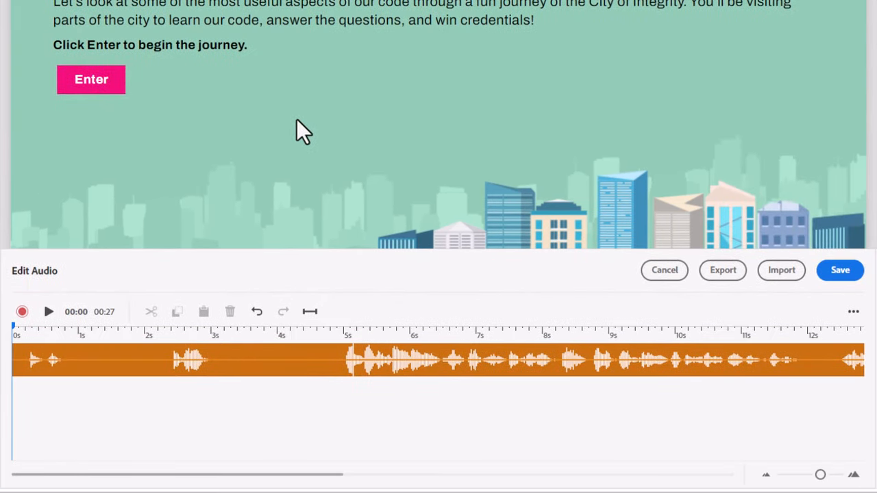
mouse_move(87, 370)
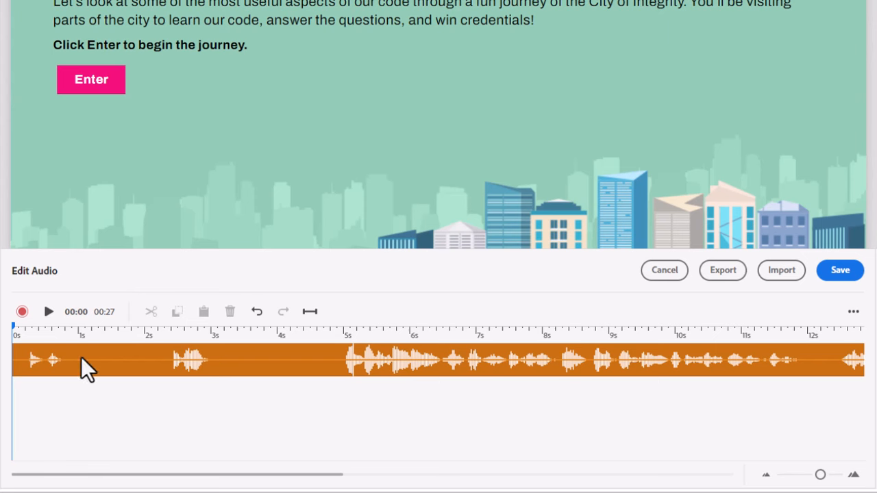
mouse_move(322, 356)
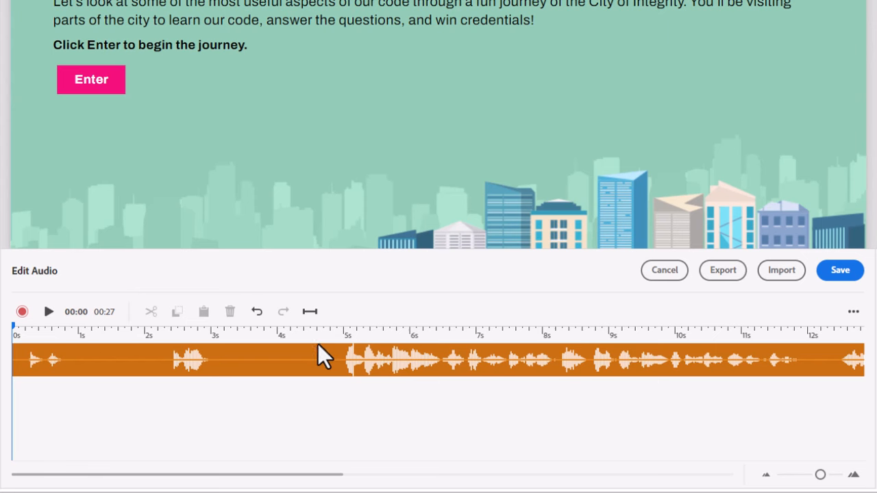
mouse_move(307, 372)
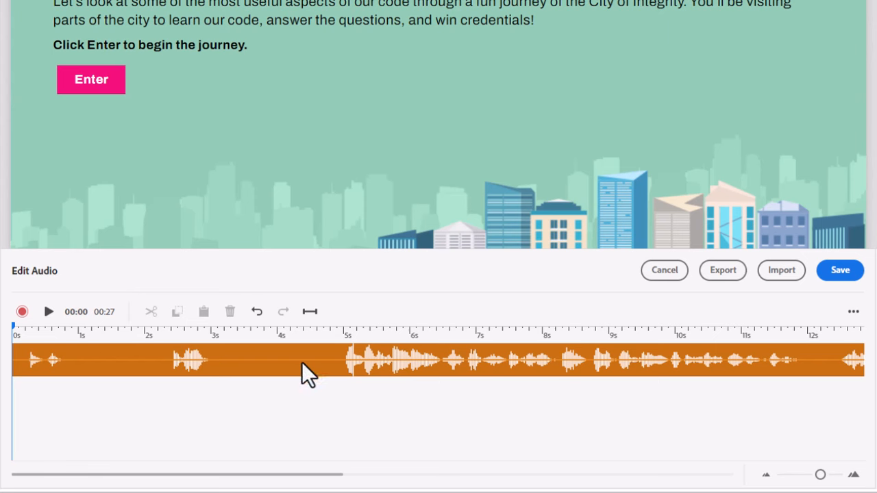
mouse_move(337, 368)
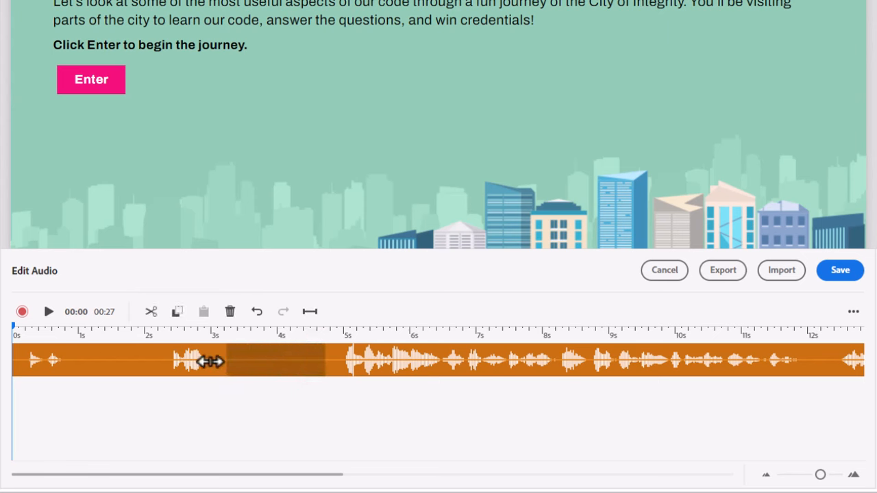
- Select the narration's silent opening stretch and delete it, shortening the clip from 27 to 23 seconds
left_click_drag(212, 361, 14, 361)
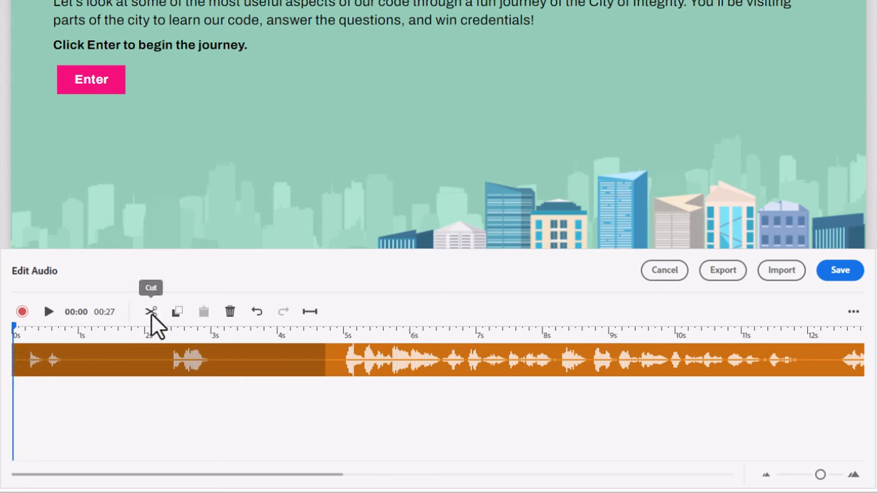
mouse_move(178, 312)
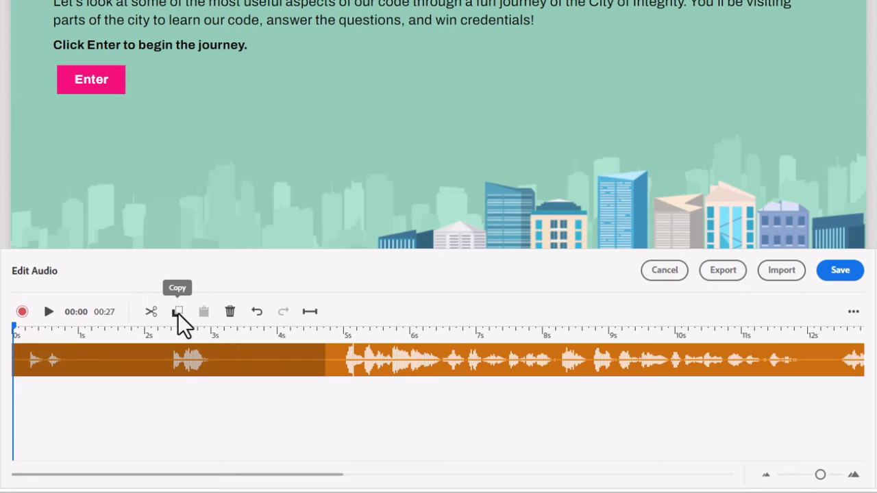
mouse_move(230, 311)
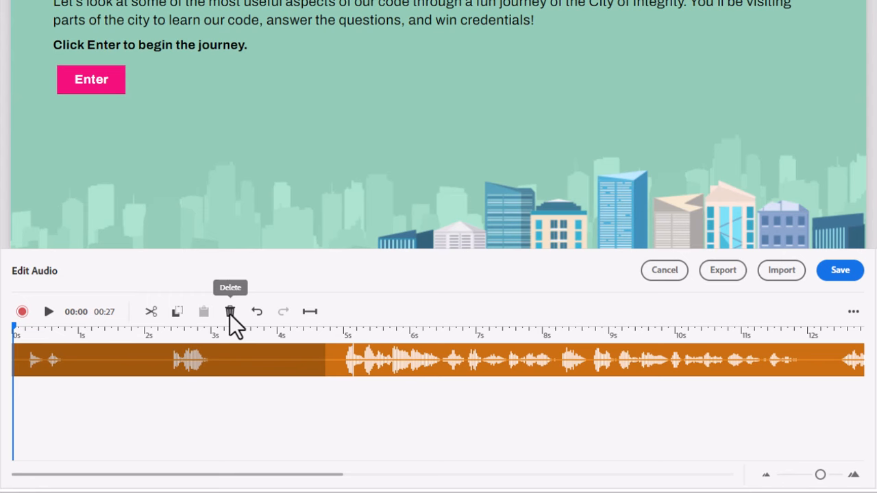
mouse_move(203, 357)
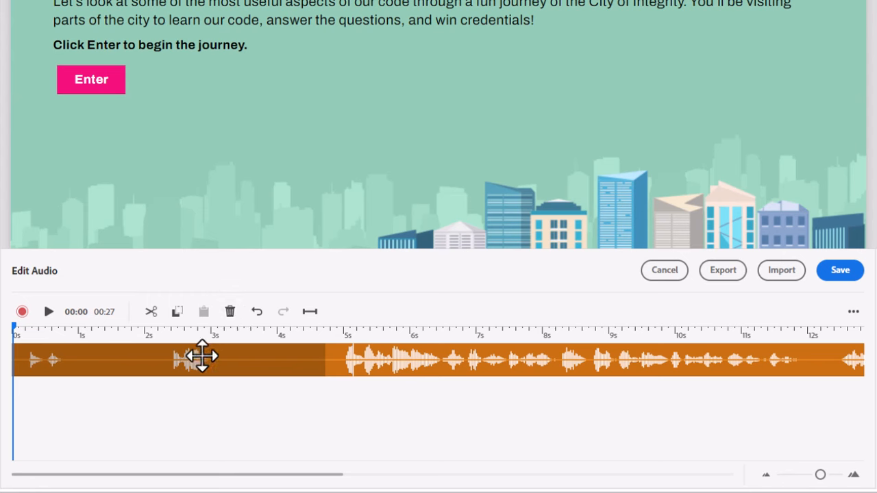
left_click_drag(202, 356, 321, 369)
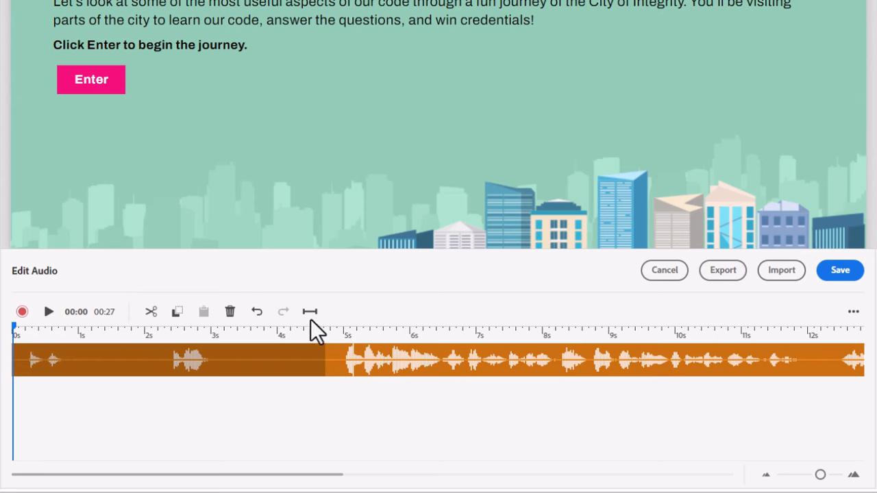
mouse_move(310, 311)
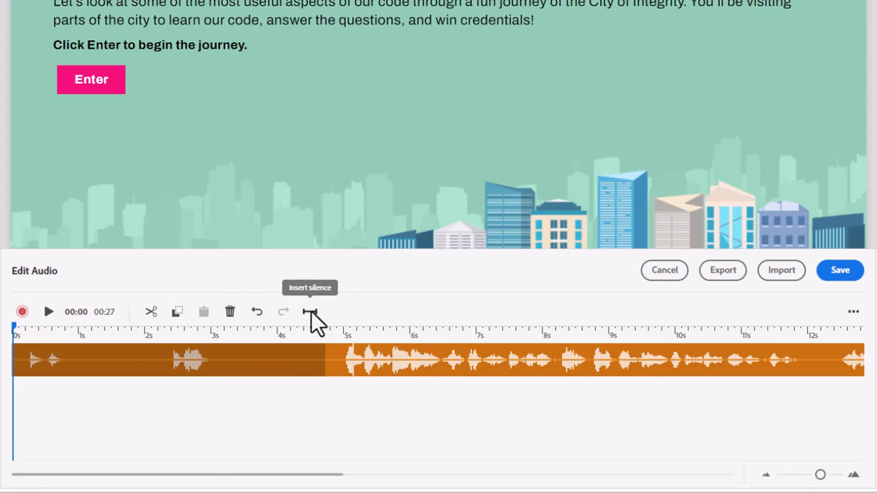
left_click(309, 312)
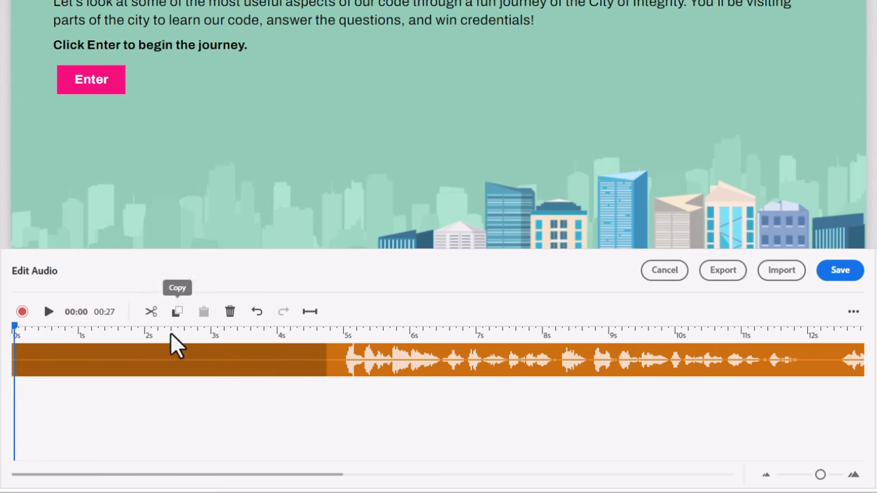
mouse_move(150, 311)
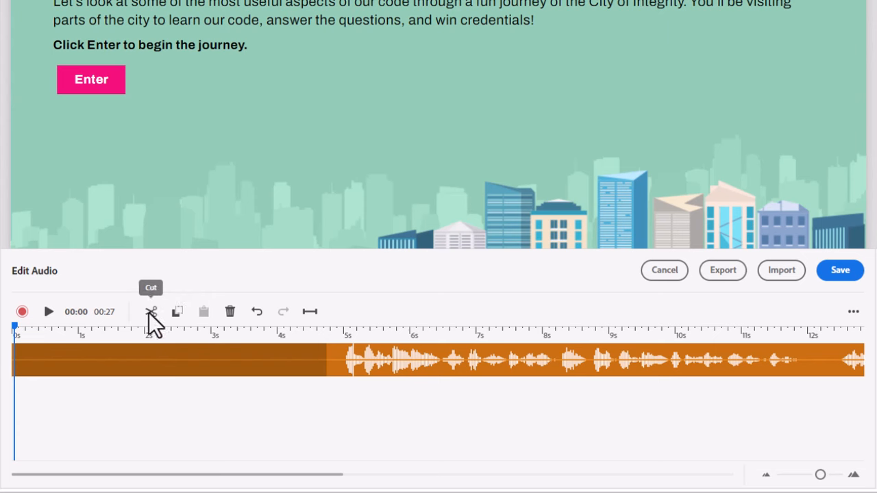
mouse_move(177, 312)
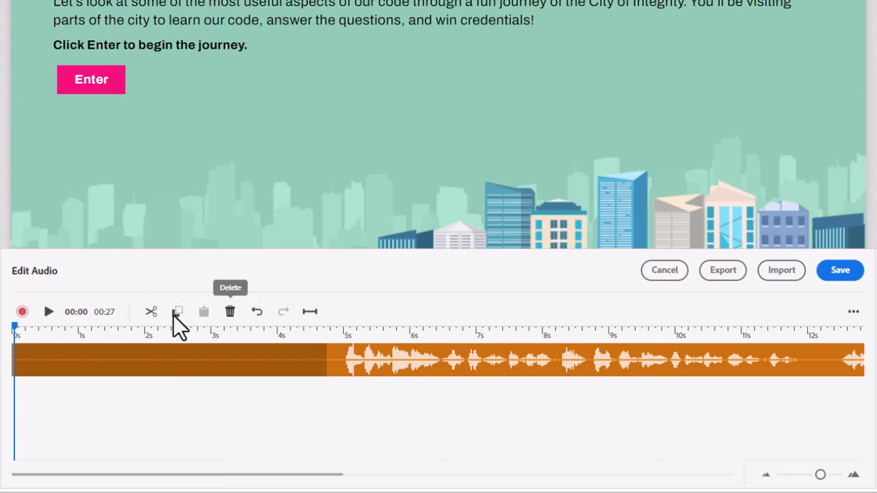
mouse_move(241, 333)
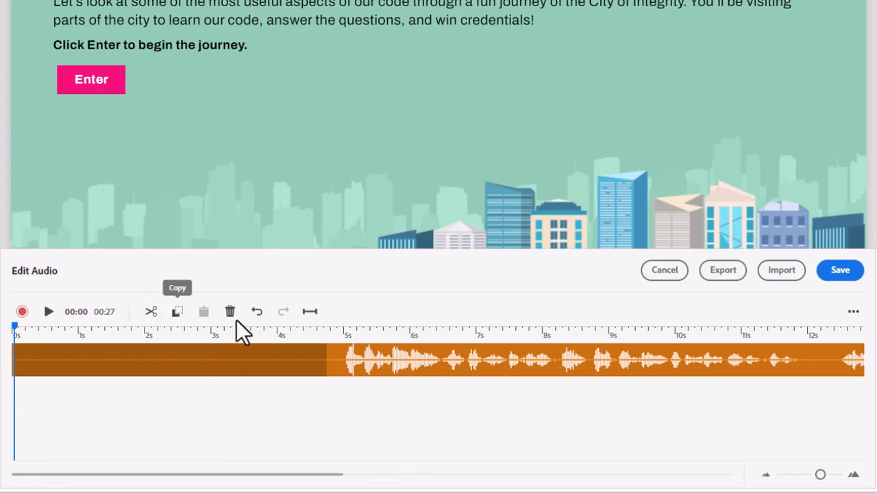
left_click(230, 311)
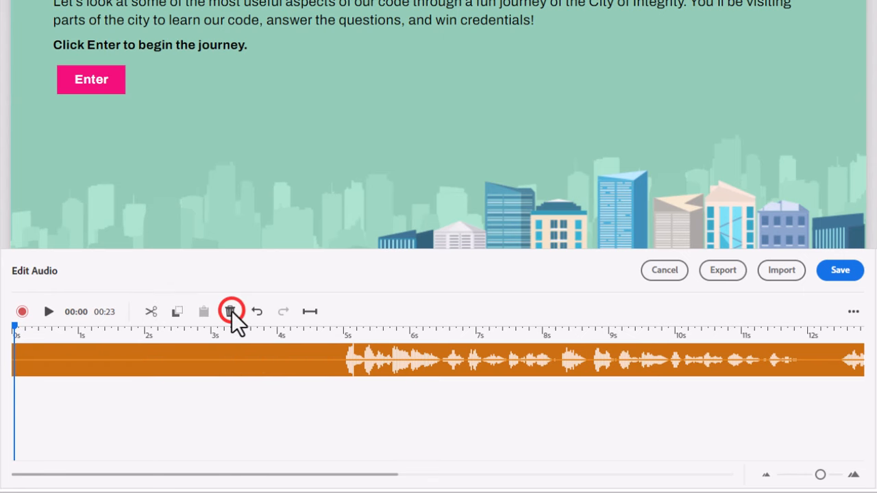
left_click(230, 312)
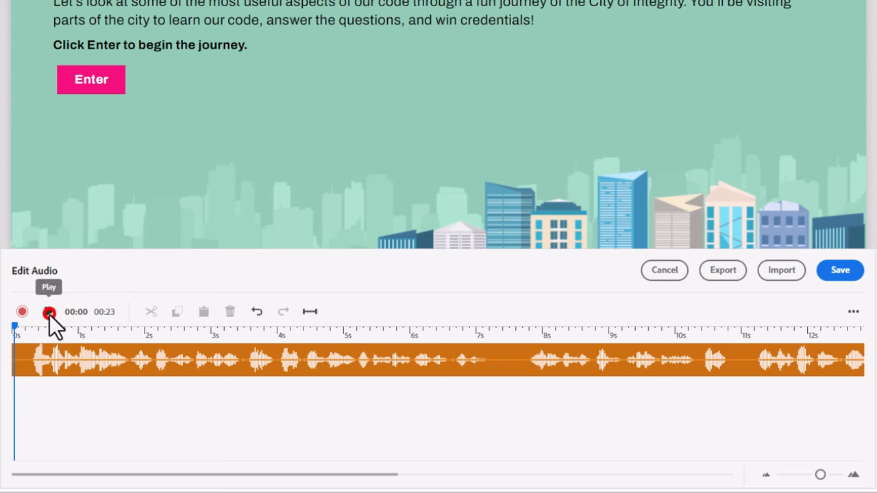
left_click(48, 311)
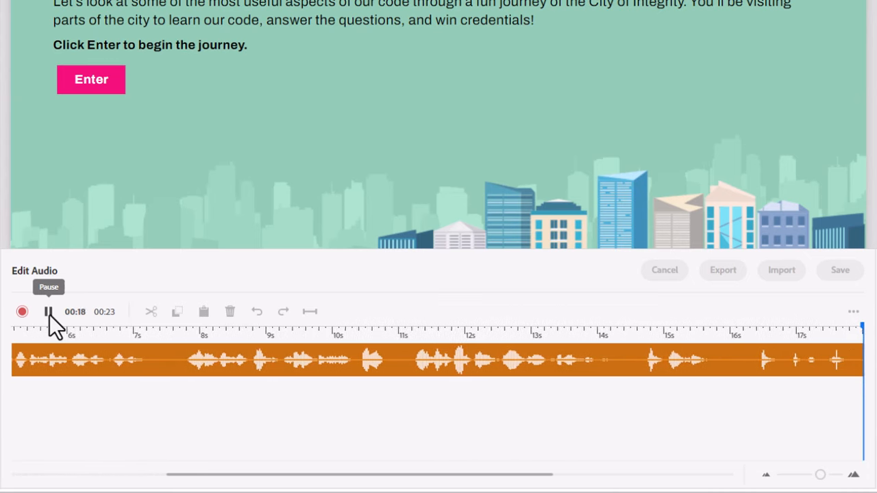
left_click(48, 312)
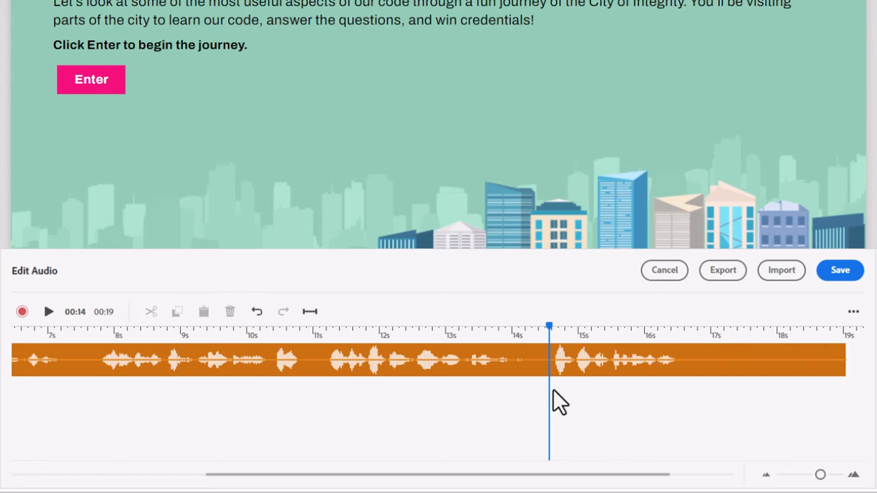
mouse_move(48, 312)
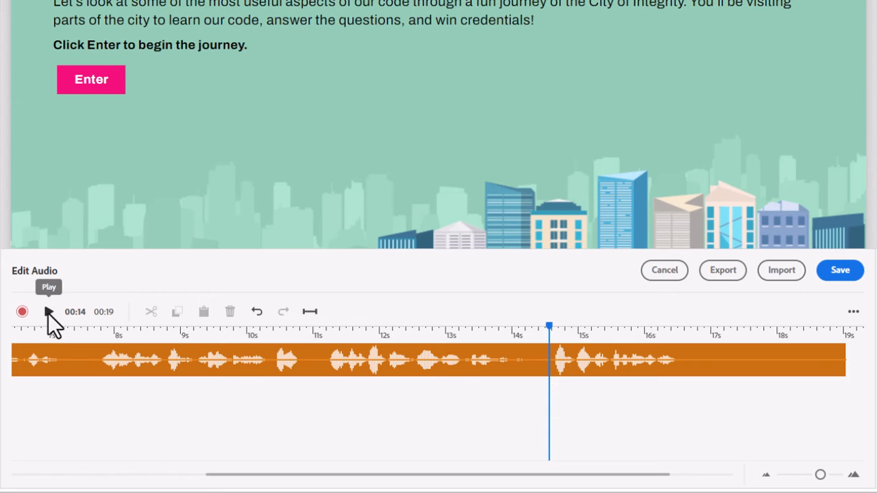
left_click(48, 311)
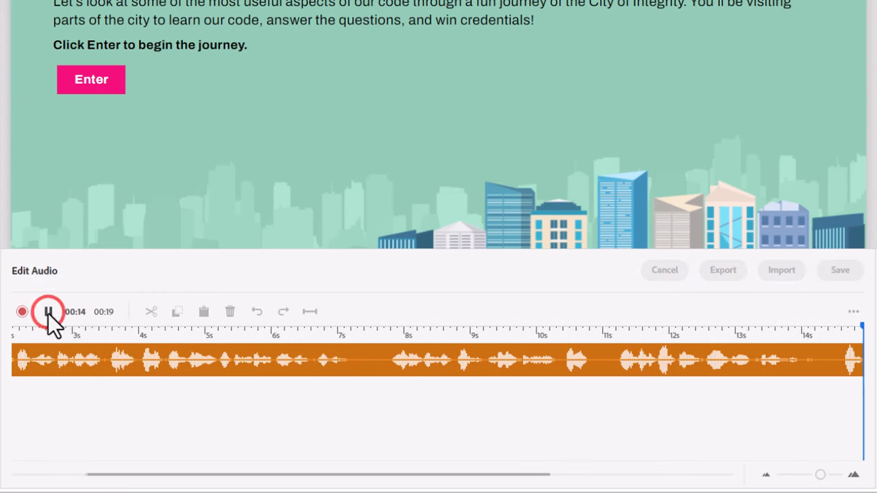
left_click(47, 312)
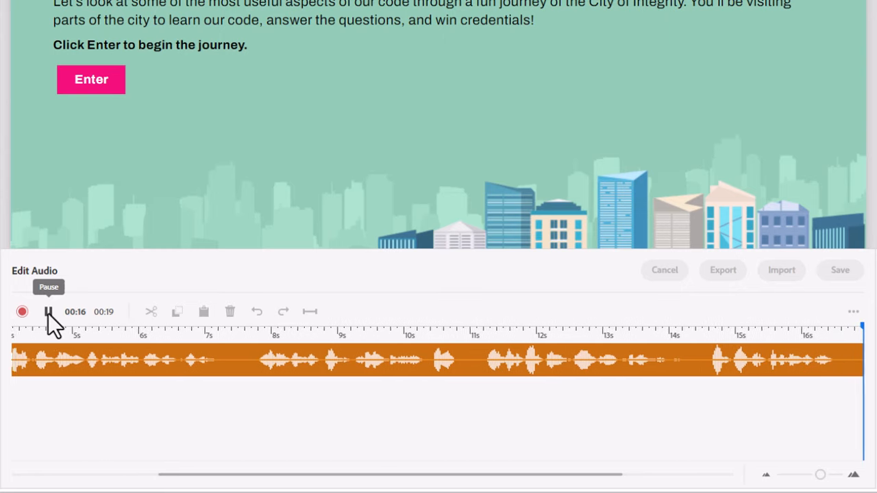
- Stop playback and delete the trailing silence, cutting the narration from 19 to 16 seconds
left_click(48, 311)
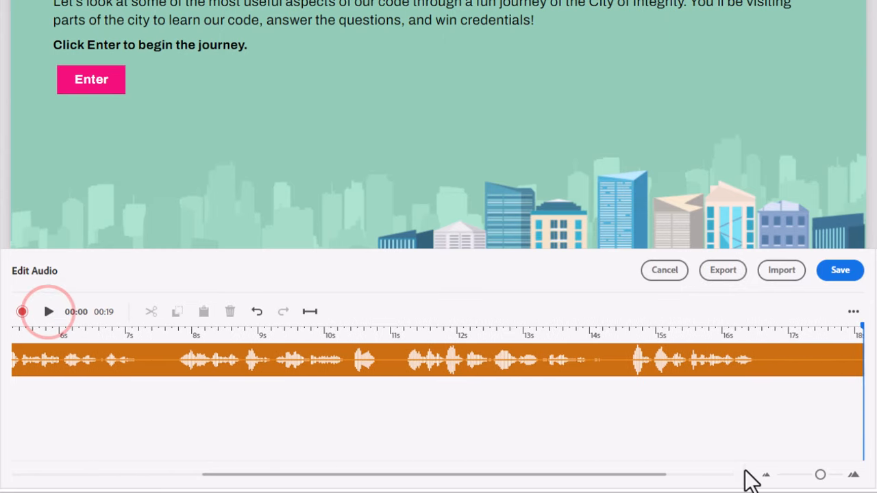
mouse_move(651, 482)
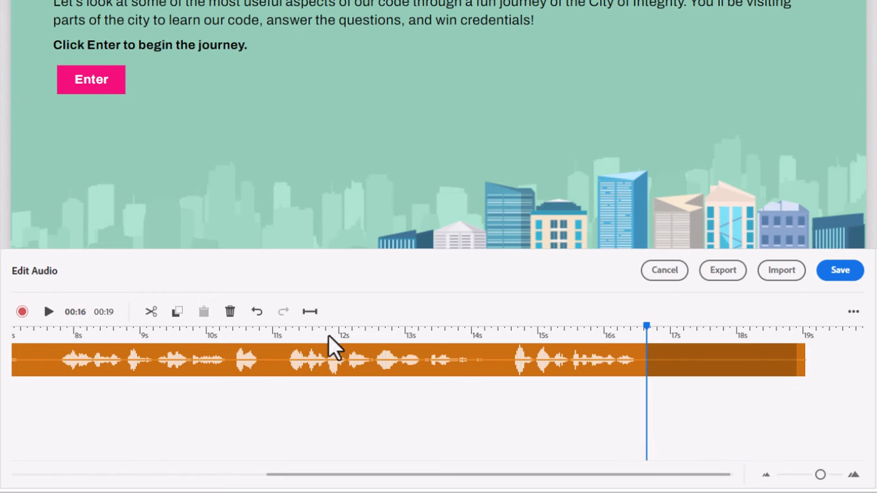
left_click(230, 311)
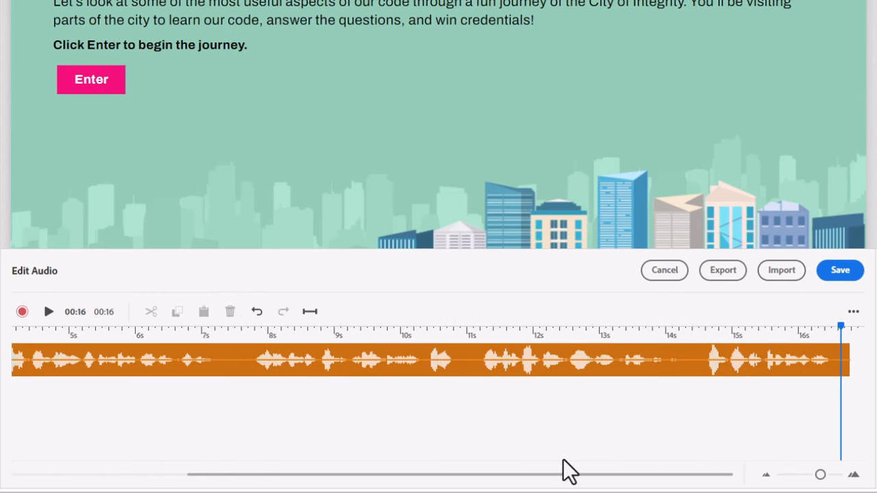
mouse_move(576, 474)
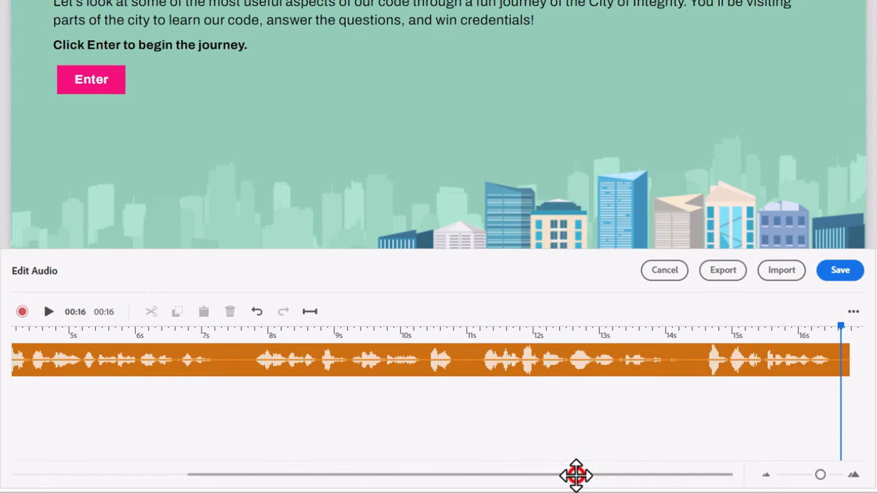
mouse_move(576, 475)
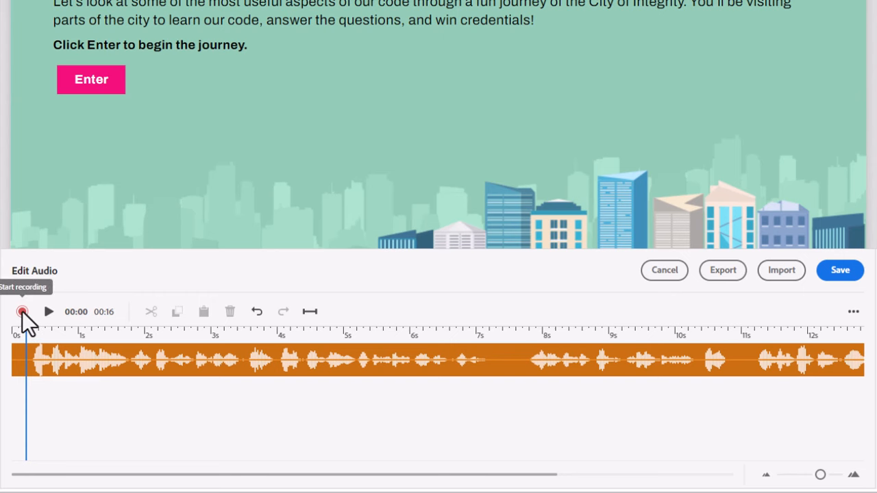
- Record a new three-second title narration at the start, then check the microphone input options
left_click(22, 311)
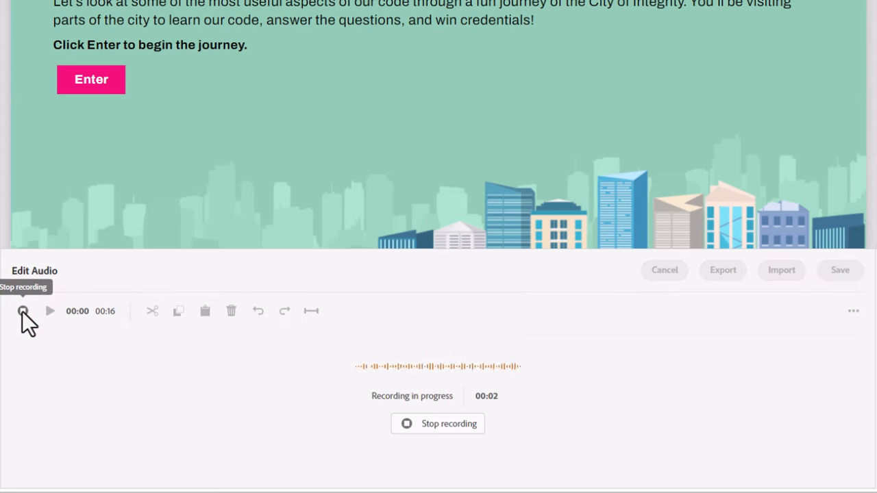
left_click(438, 423)
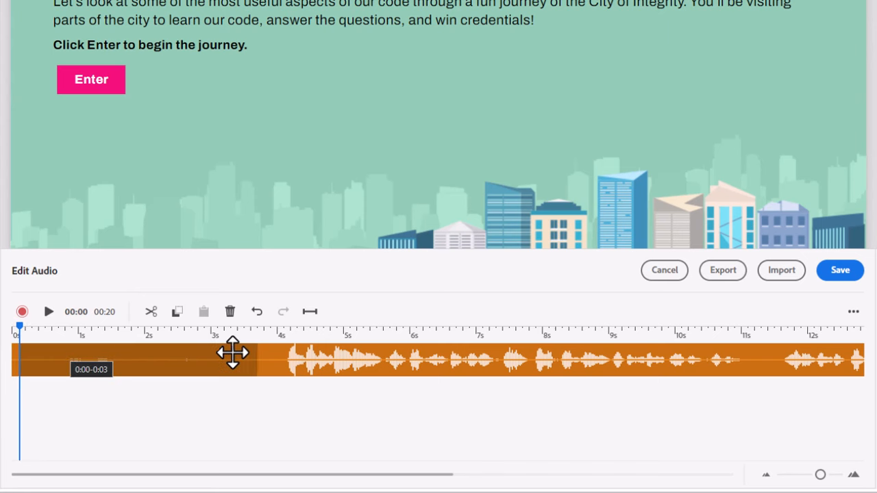
left_click(852, 312)
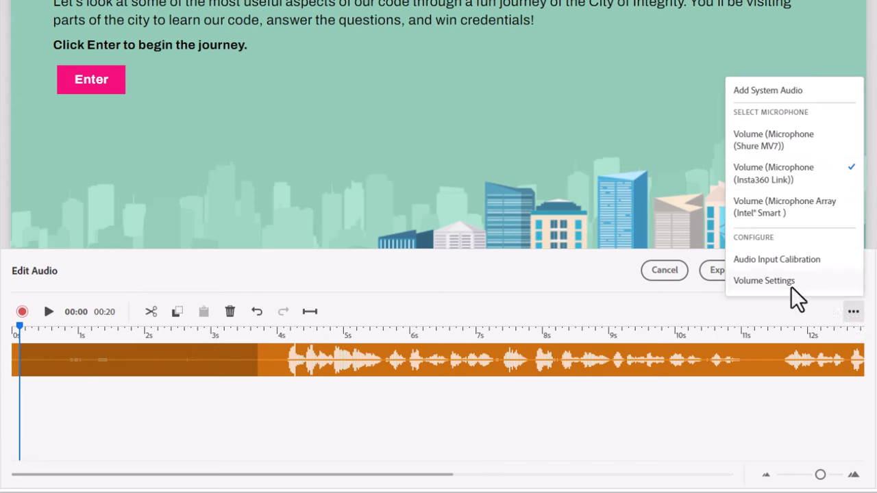
left_click(764, 279)
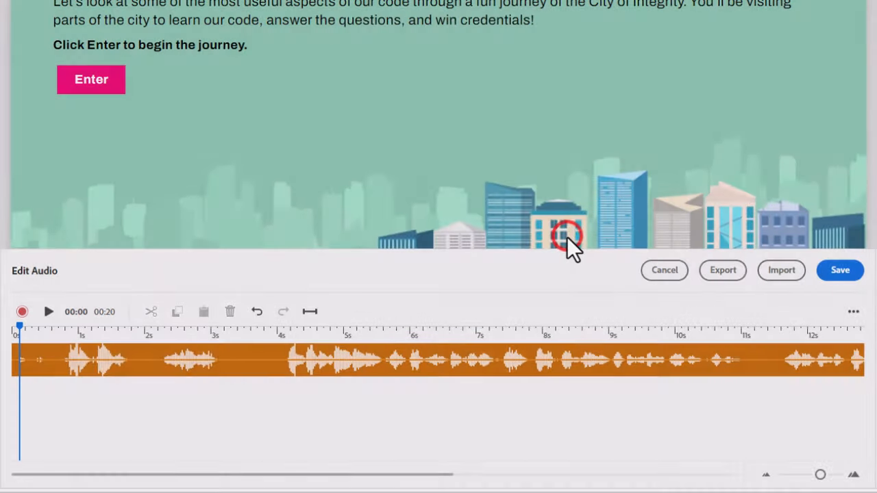
mouse_move(58, 322)
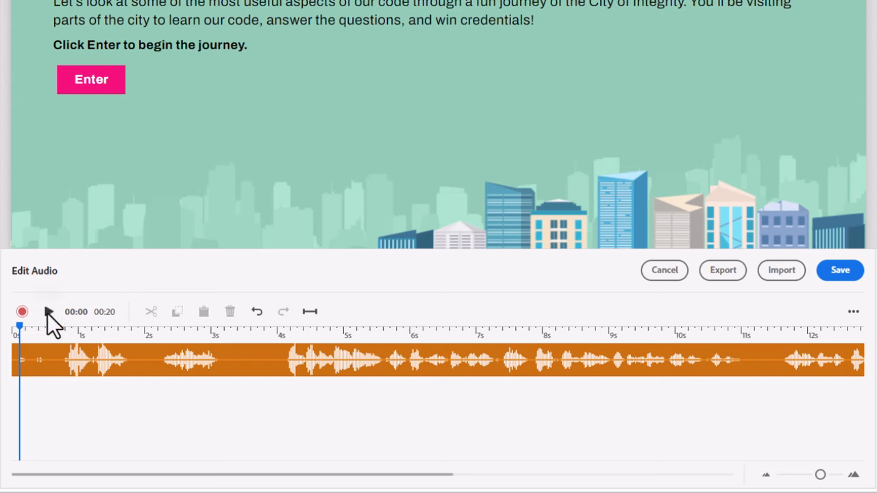
- Delete the gap after the title recording and the leading silence, leaving a 19-second narration, and play it back
left_click(49, 311)
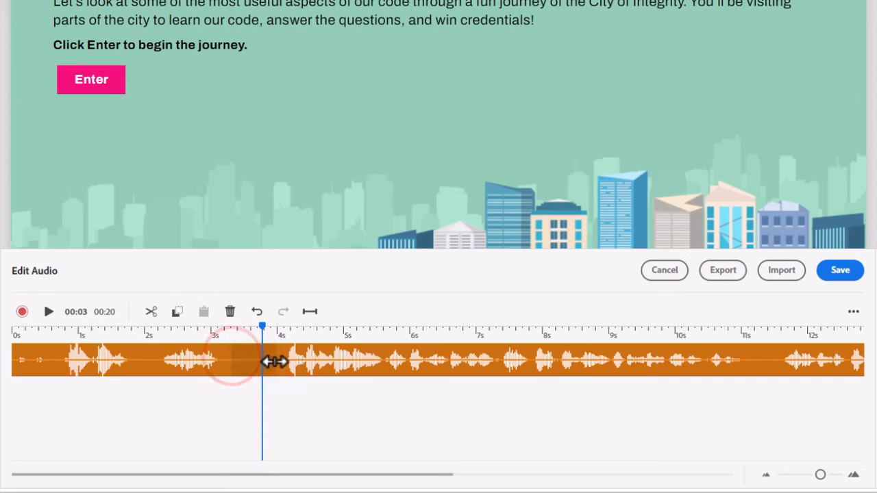
left_click(230, 312)
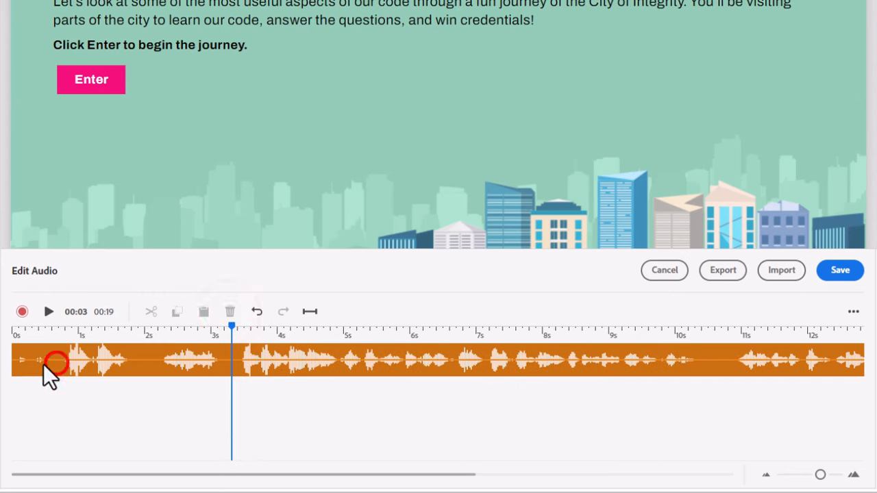
left_click(230, 312)
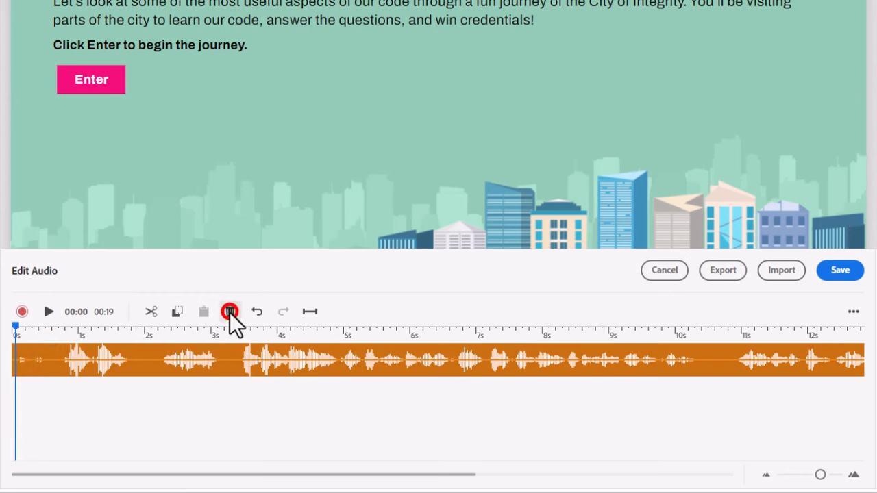
left_click(48, 312)
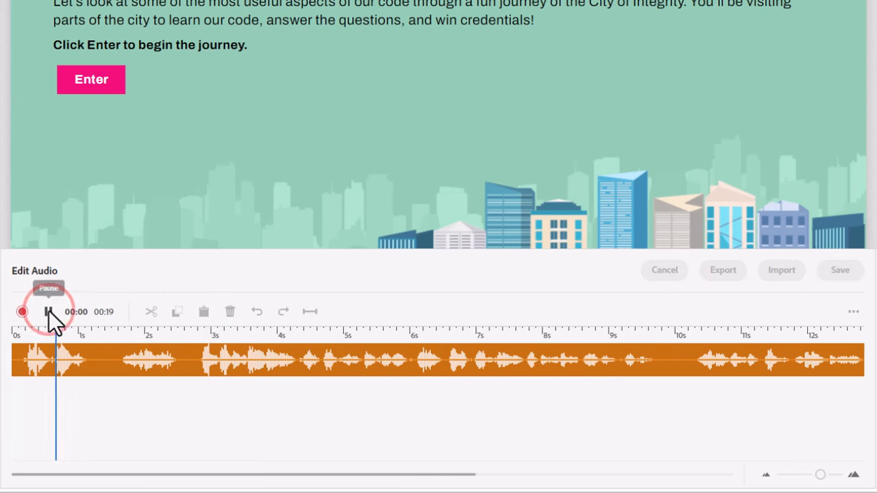
left_click(48, 312)
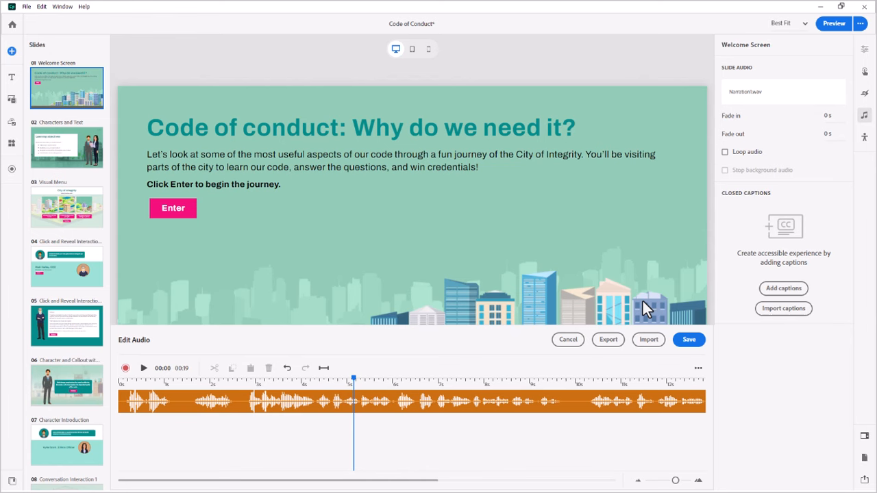
mouse_move(657, 321)
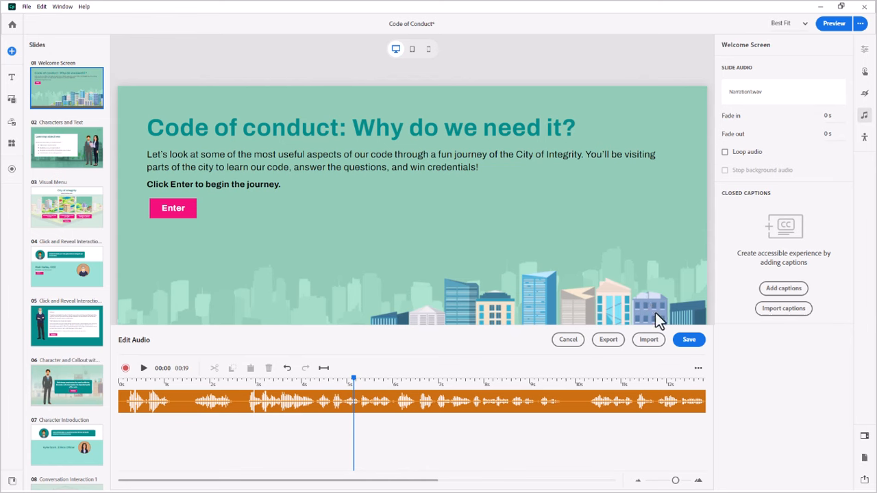
mouse_move(380, 357)
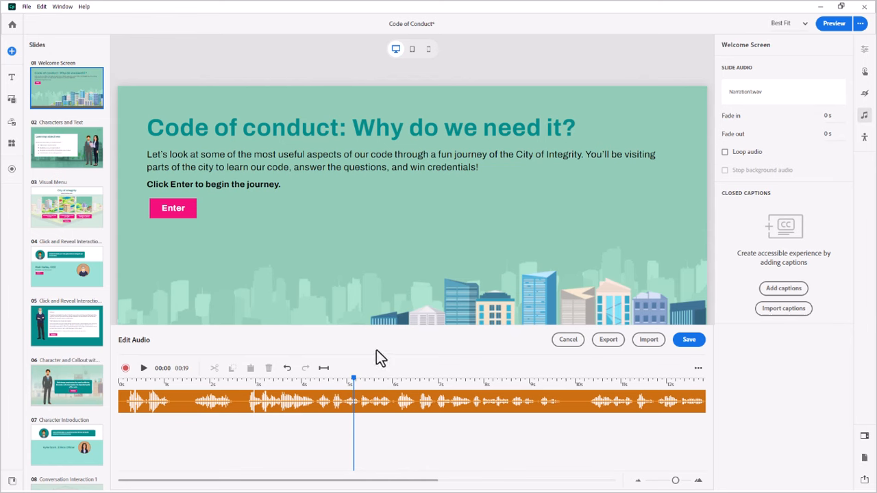
mouse_move(408, 348)
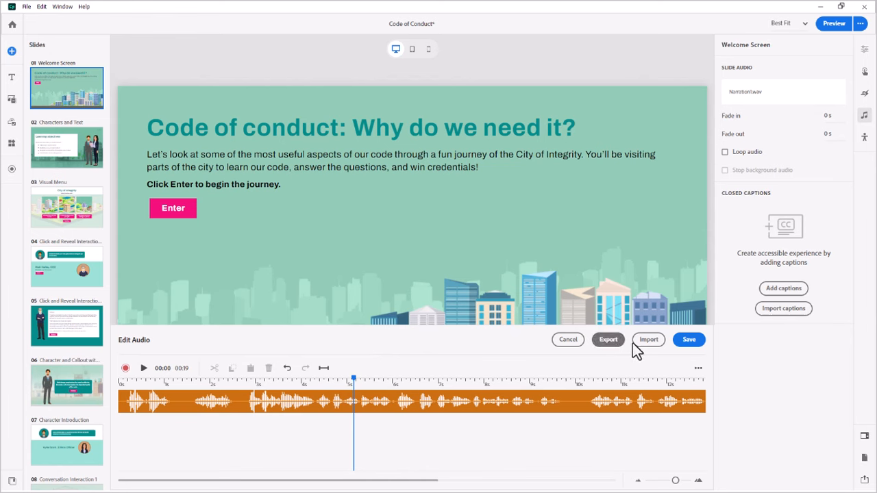
mouse_move(648, 340)
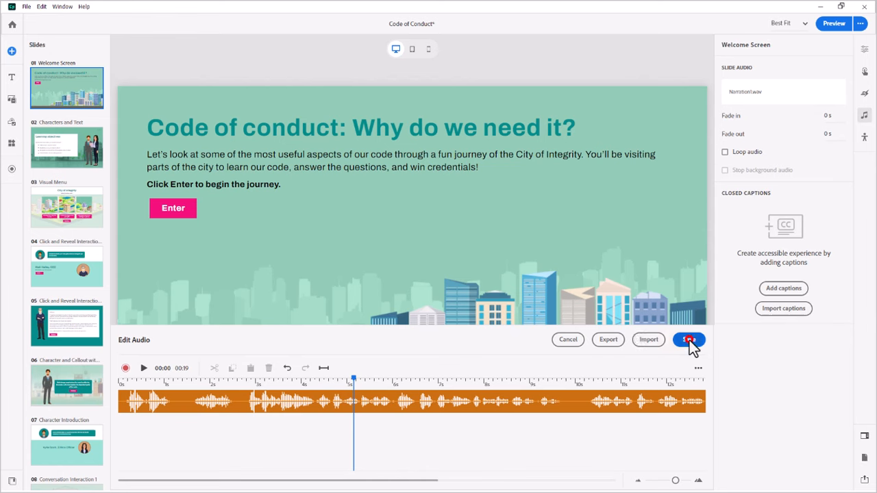
- Save the edited 19-second narration as the Welcome Screen slide's audio
left_click(688, 340)
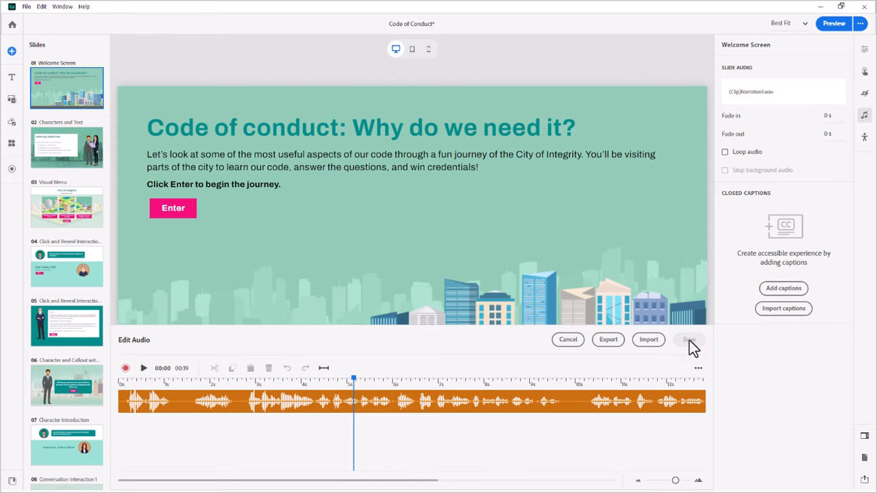